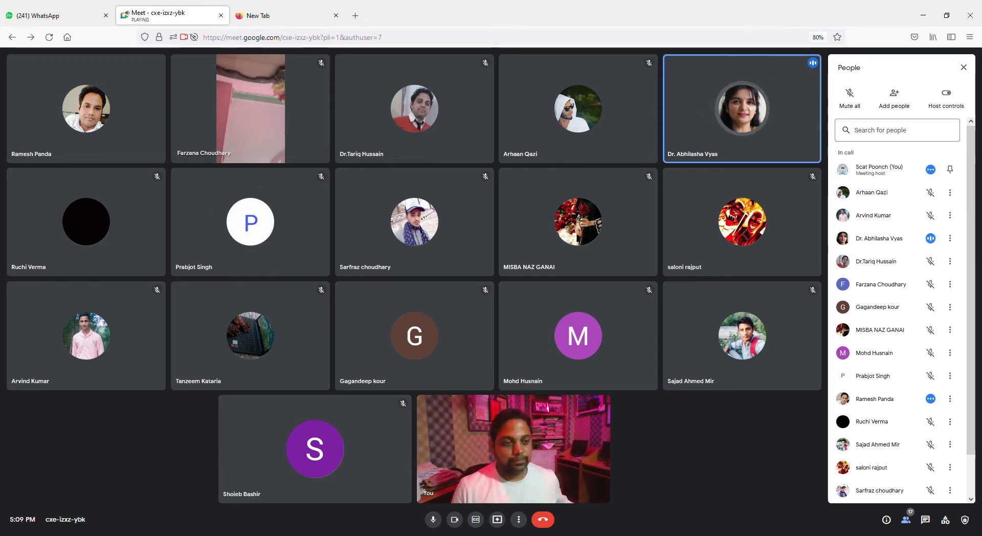
{"action": "mouse_move", "coordinate": [930, 399]}
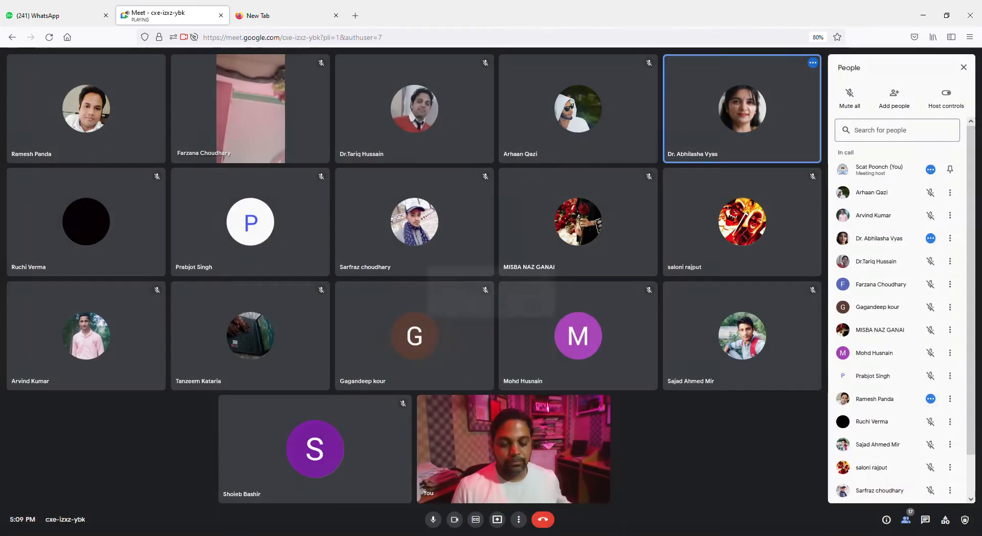
Toggle the host's camera and microphone, ending with camera on and microphone muted
{"action": "left_click", "coordinate": [931, 399]}
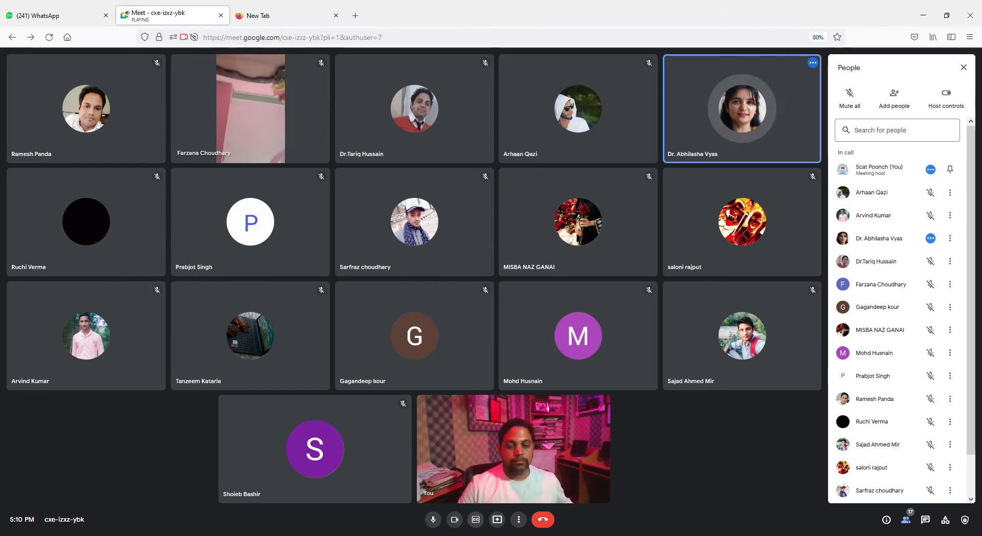
{"action": "left_click", "coordinate": [432, 519]}
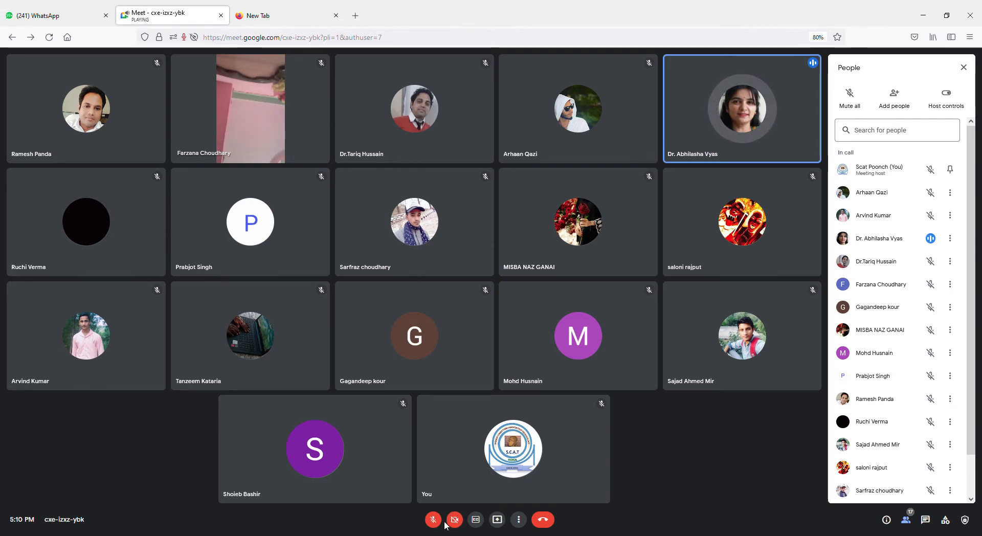
{"action": "left_click", "coordinate": [432, 520]}
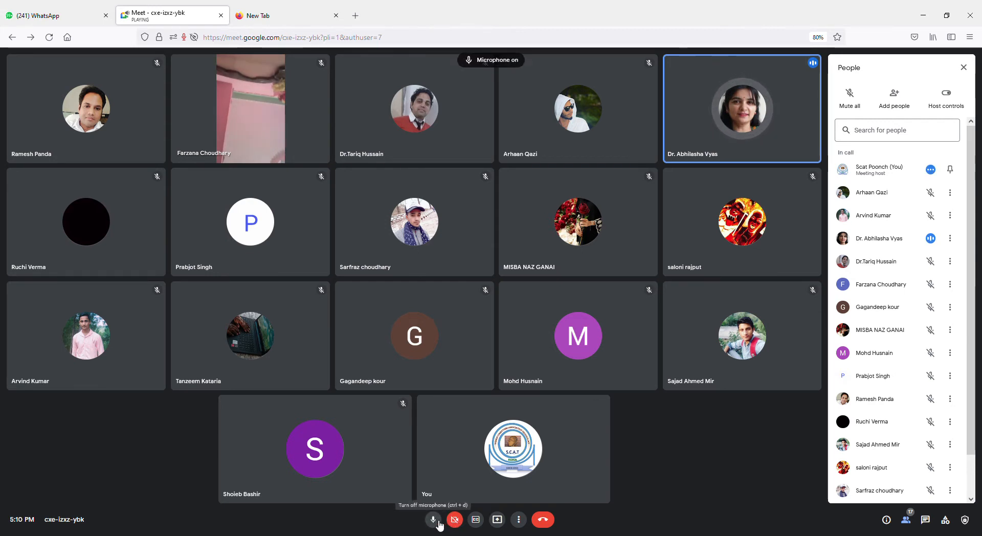
{"action": "left_click", "coordinate": [433, 519]}
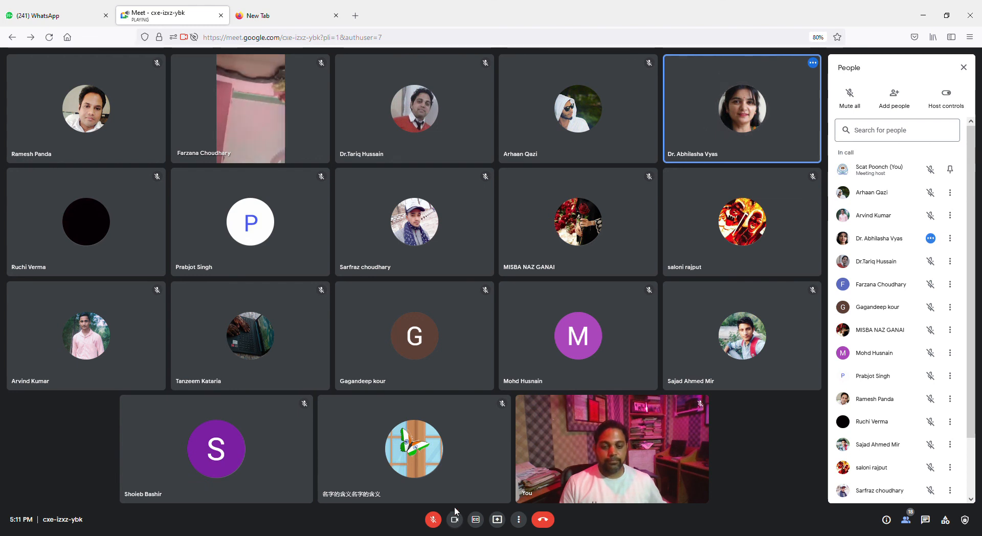
Unmute the host's microphone while the camera stays live
{"action": "left_click", "coordinate": [433, 520]}
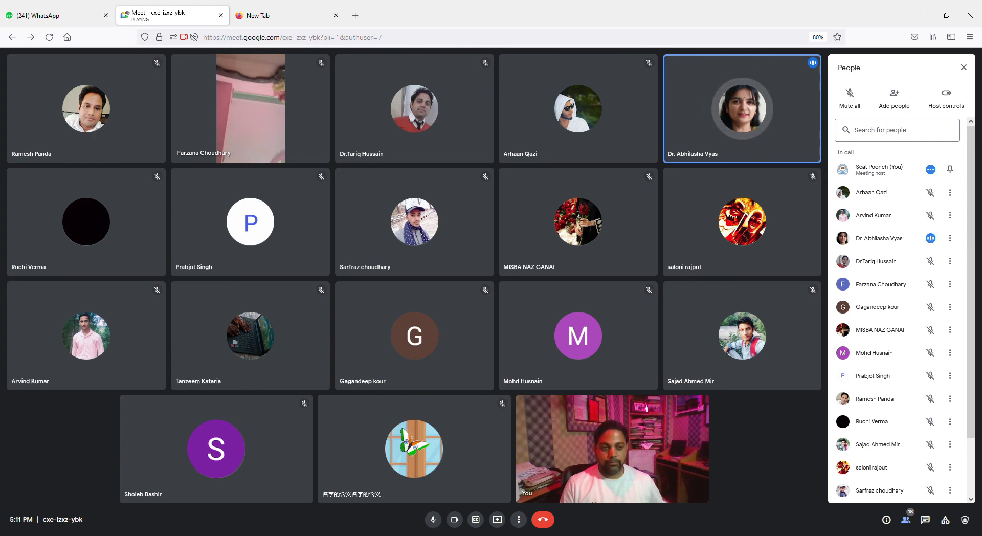
{"action": "mouse_move", "coordinate": [869, 244]}
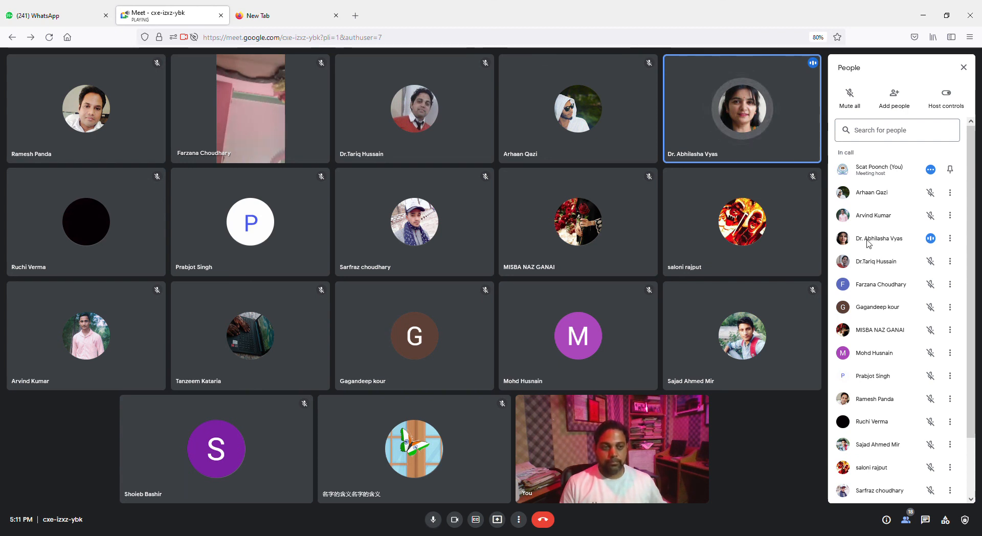